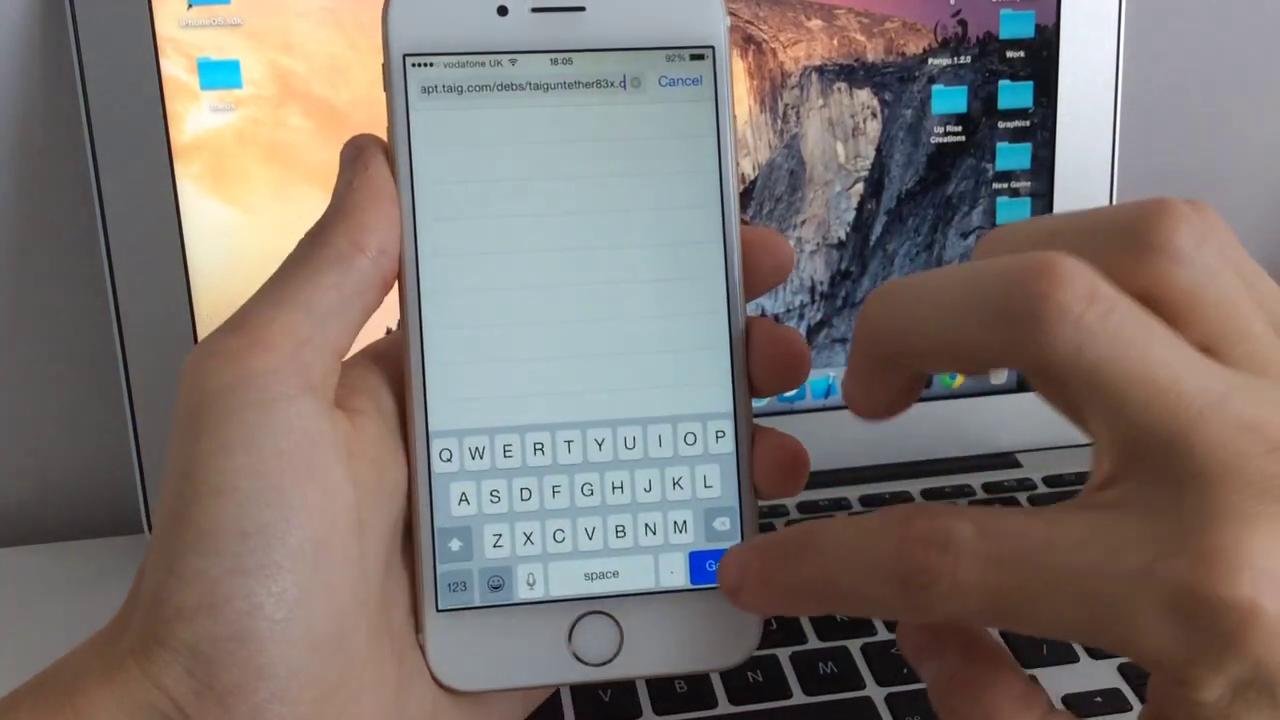
- Load the typed apt.taig.com TaiG tether .deb download address in Safari
{"action": "left_click", "coordinate": [712, 565]}
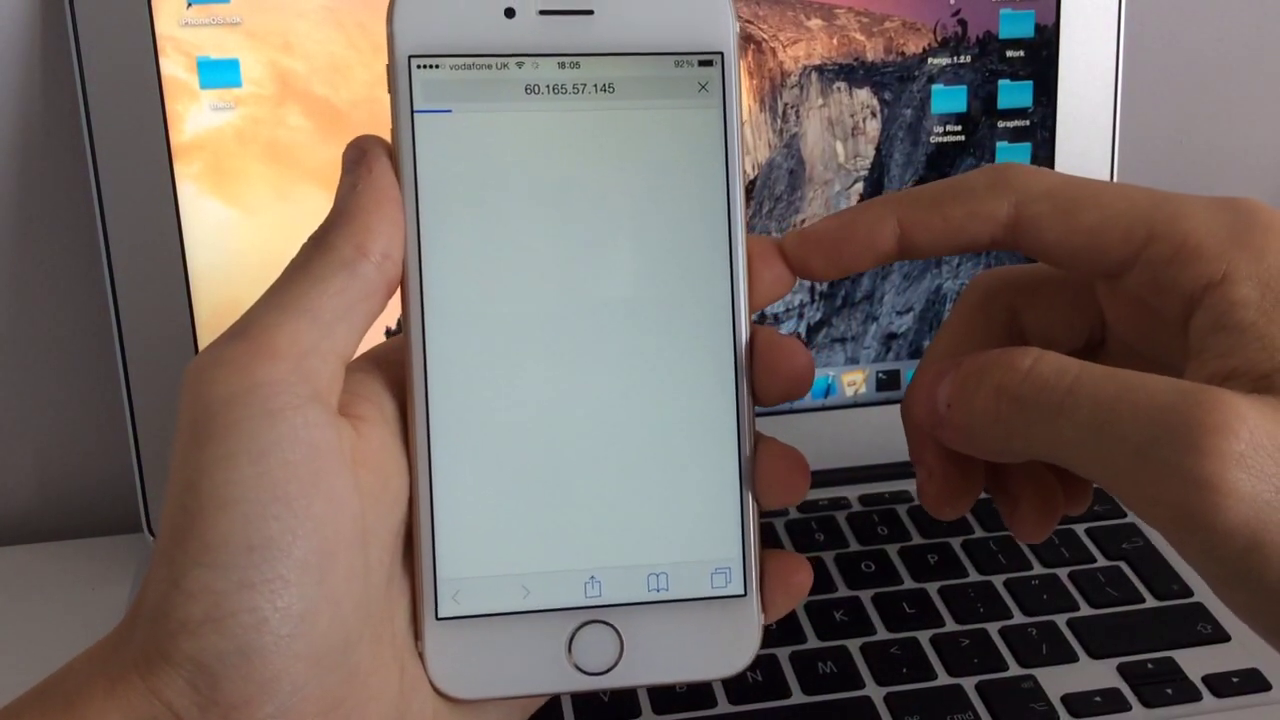